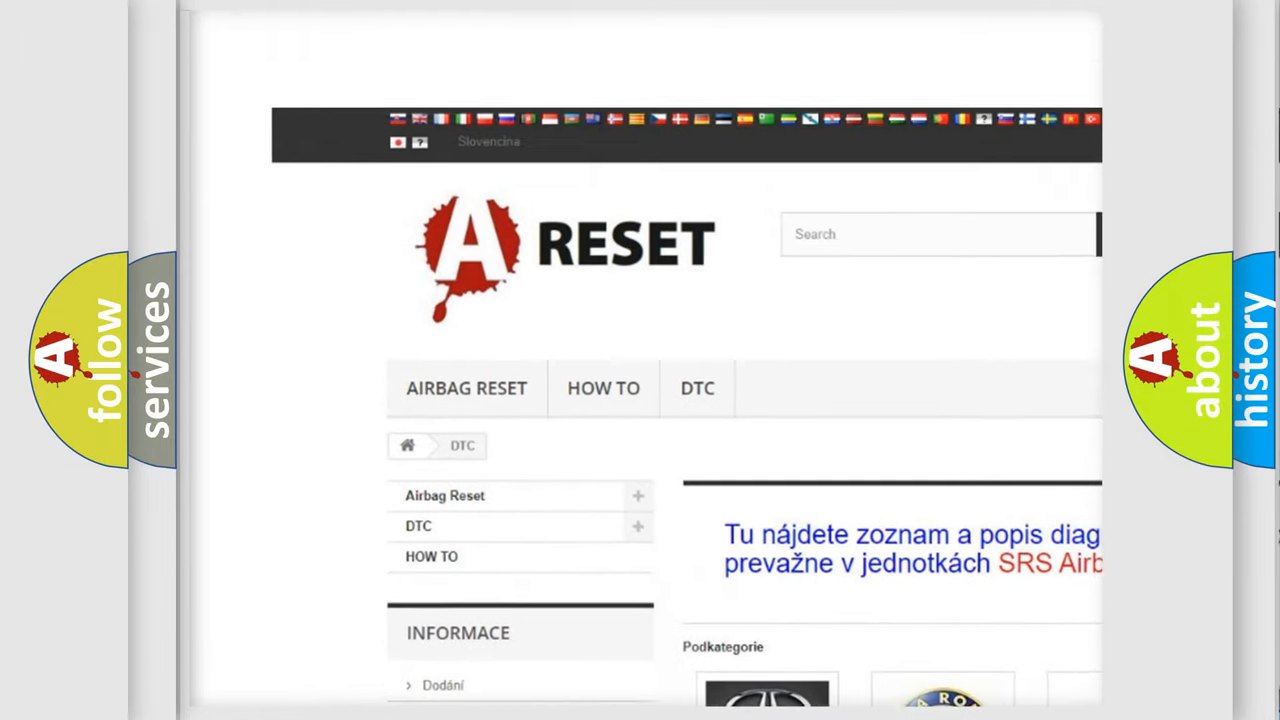
- Scroll the DTC brand catalogue down until the Toyota, Volkswagen and Volvo tiles show
scroll(down, 3)
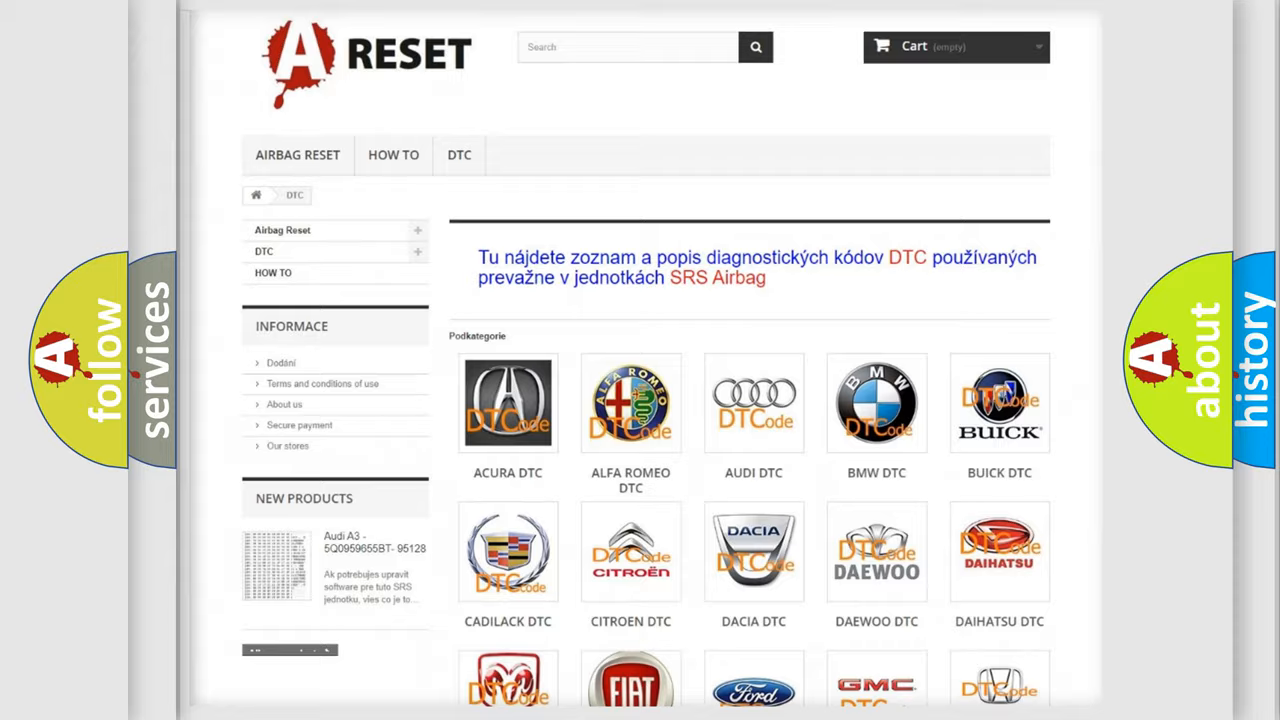
scroll(down, 3)
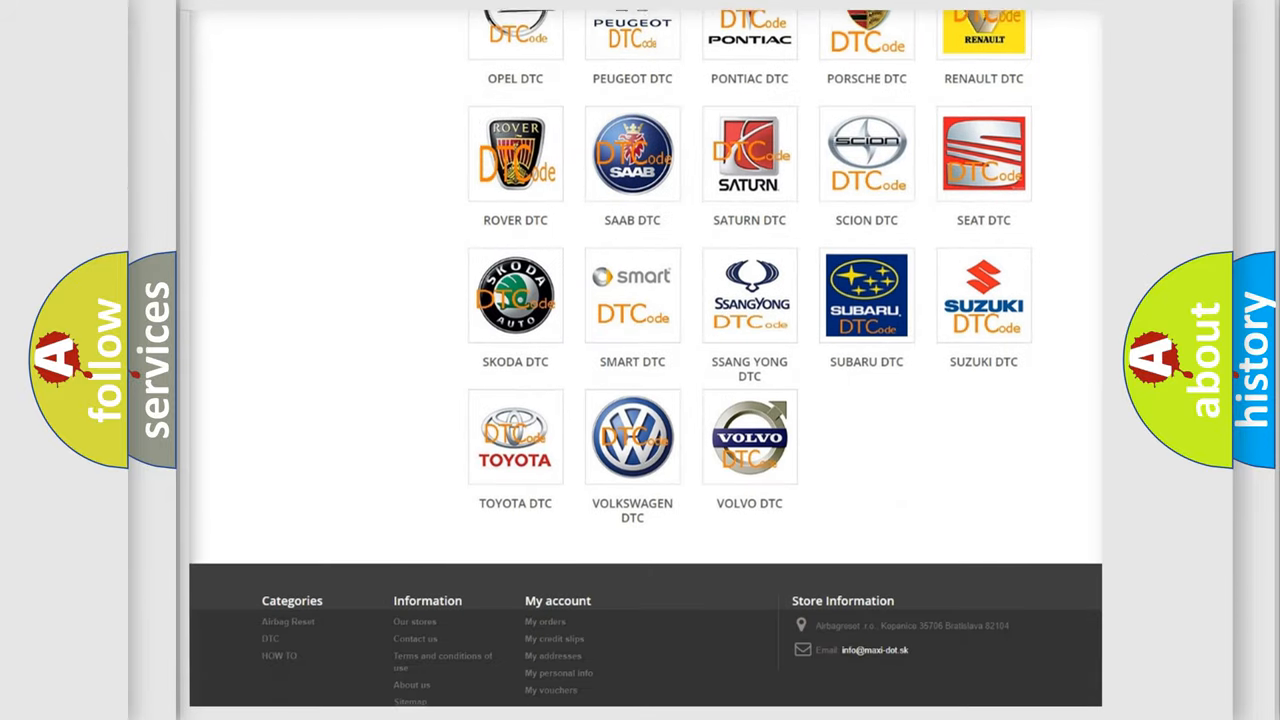
scroll(down, 3)
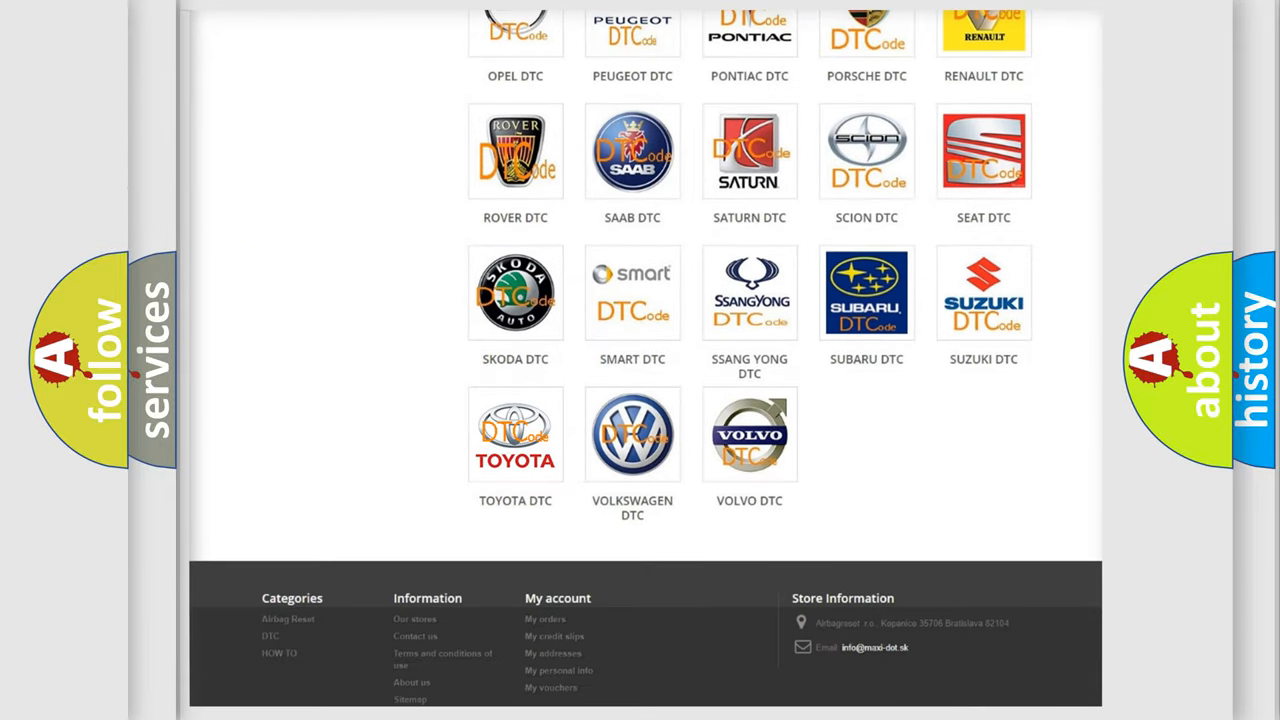
- Open the Toyota DTC tile and scan its list of trouble codes
click(516, 434)
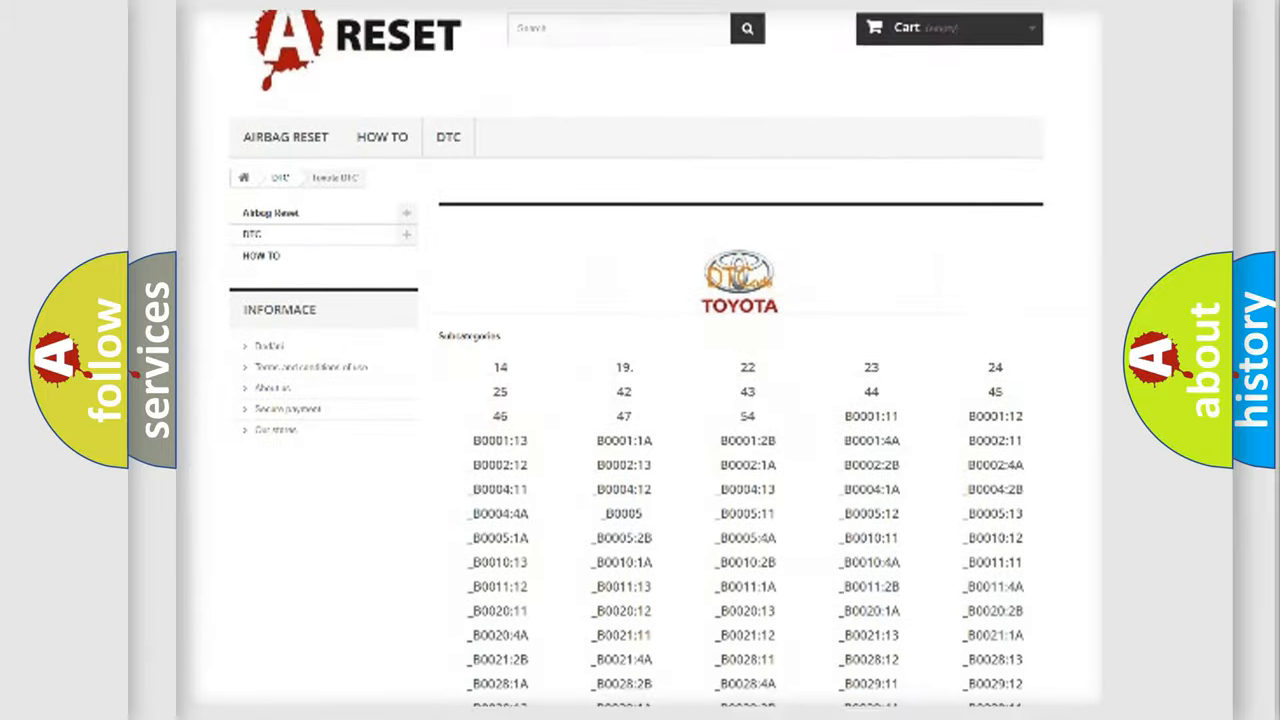
scroll(down, 3)
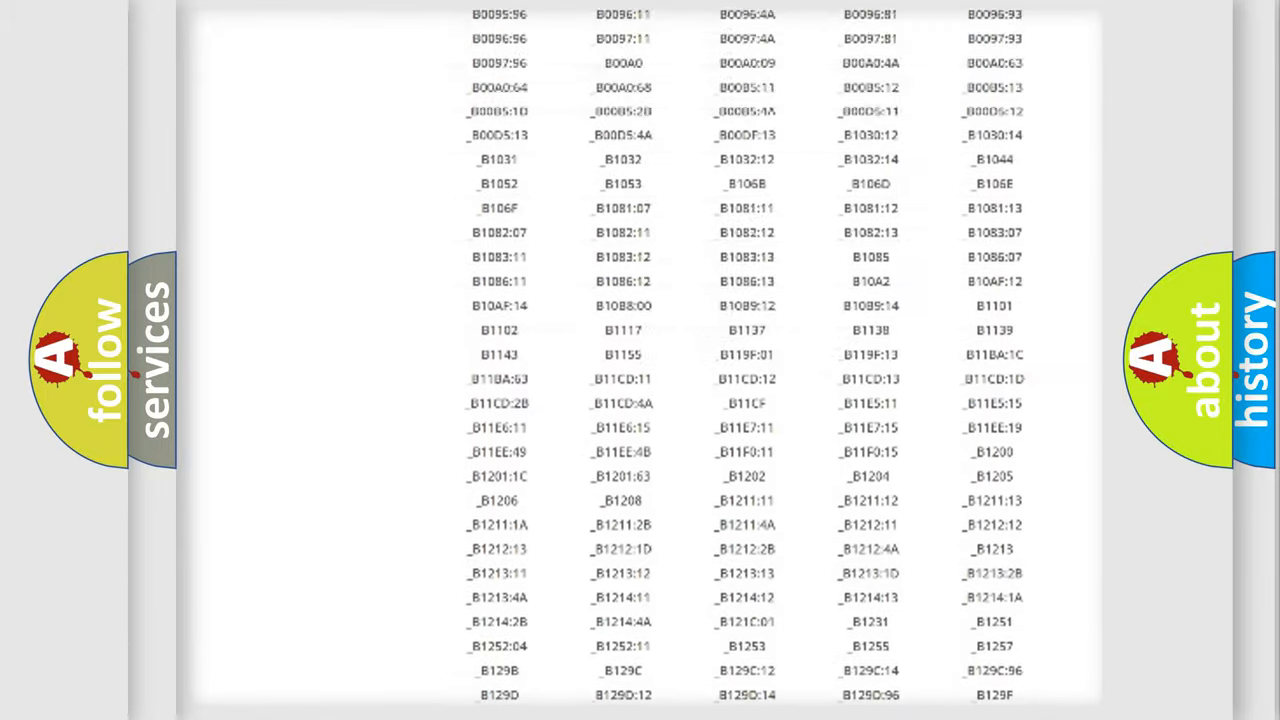
scroll(up, 3)
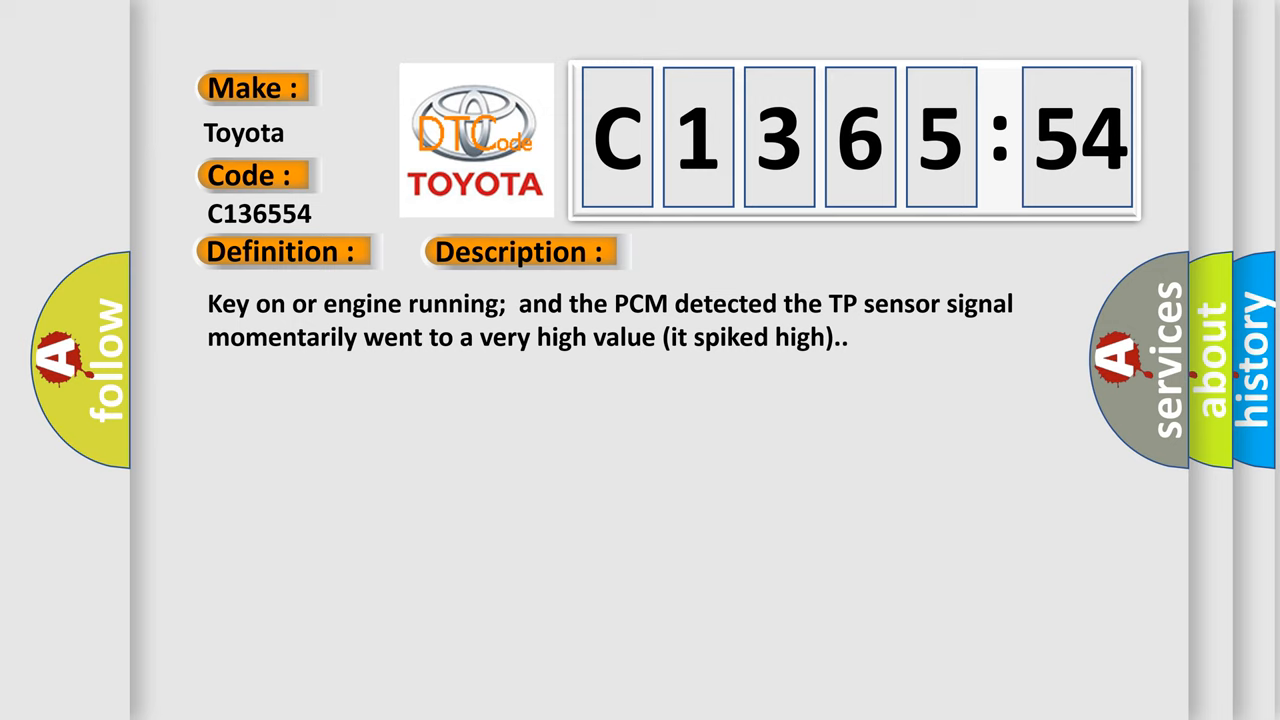
- Reveal the Cause section for Toyota code C136554 on the slide
click(728, 252)
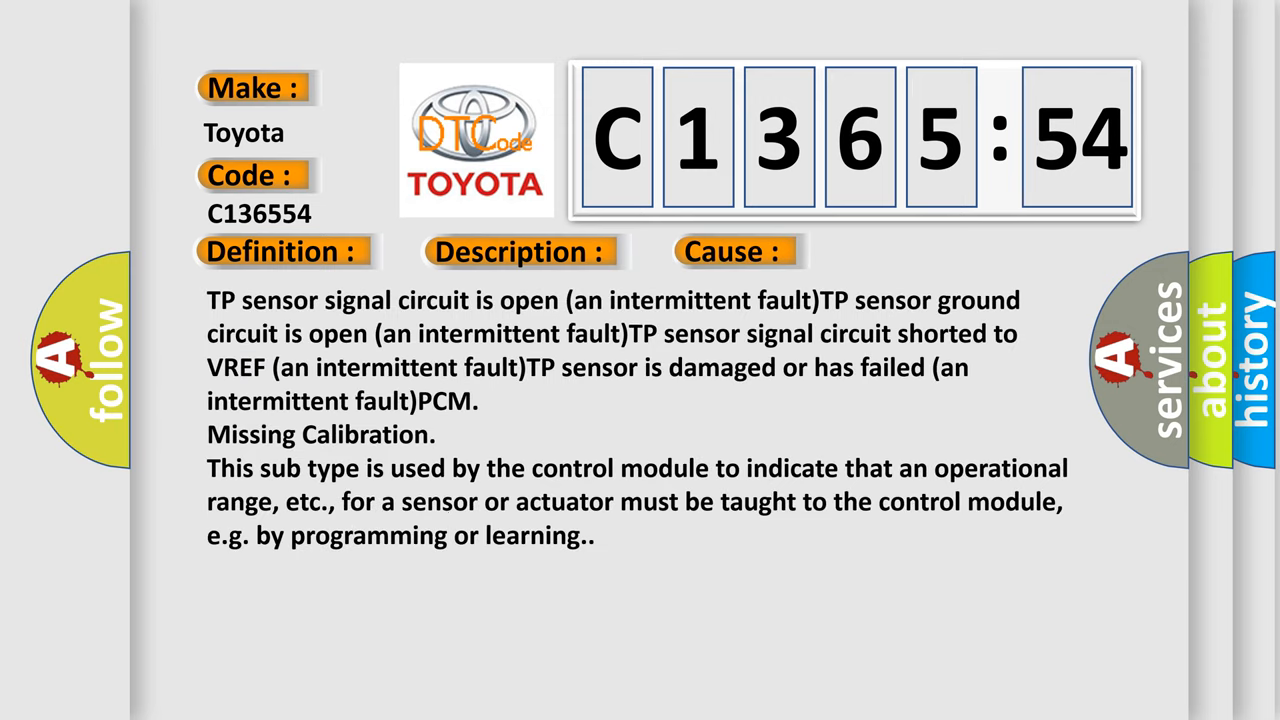